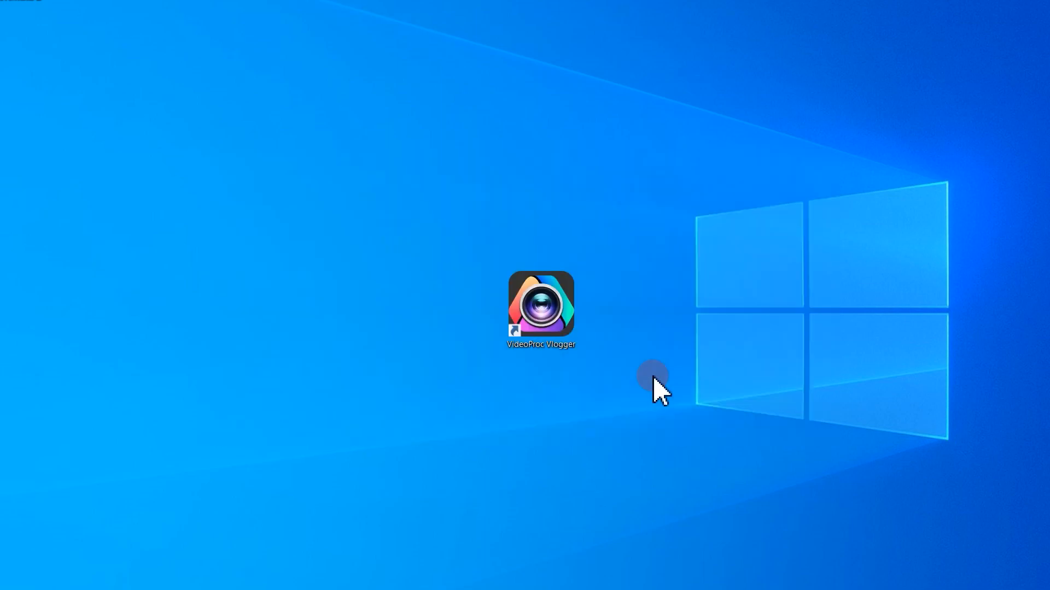
Create a new project and import the campfire couple and northern lights clips into the media library
double_click(540, 304)
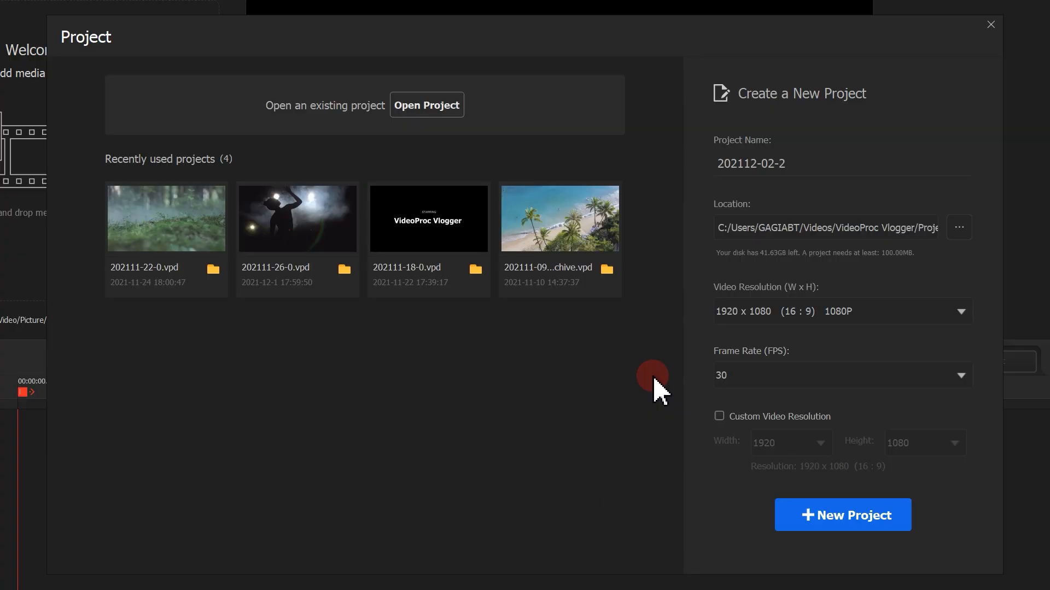
click(842, 515)
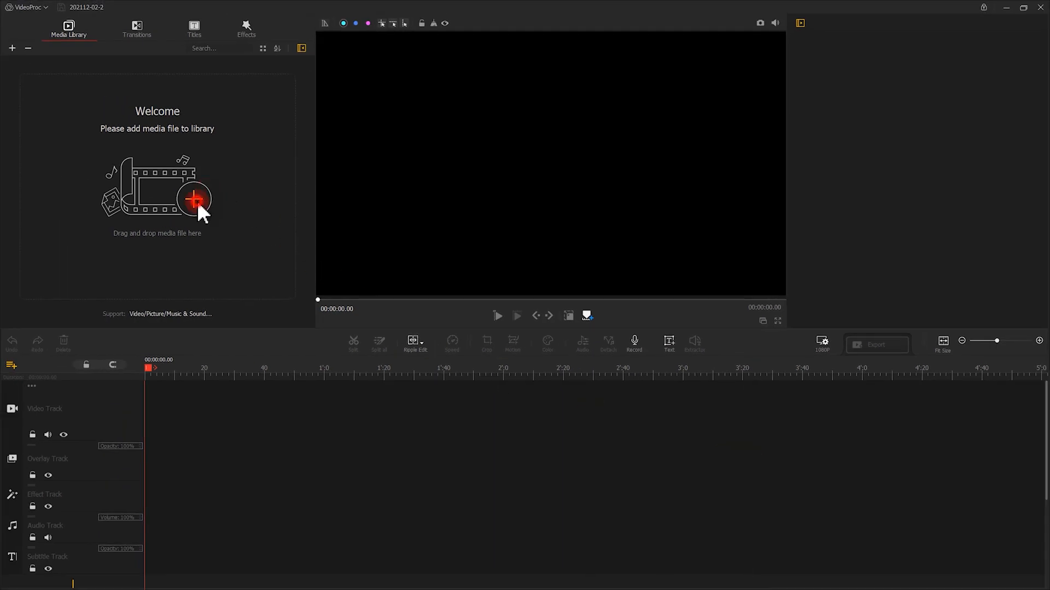
click(192, 199)
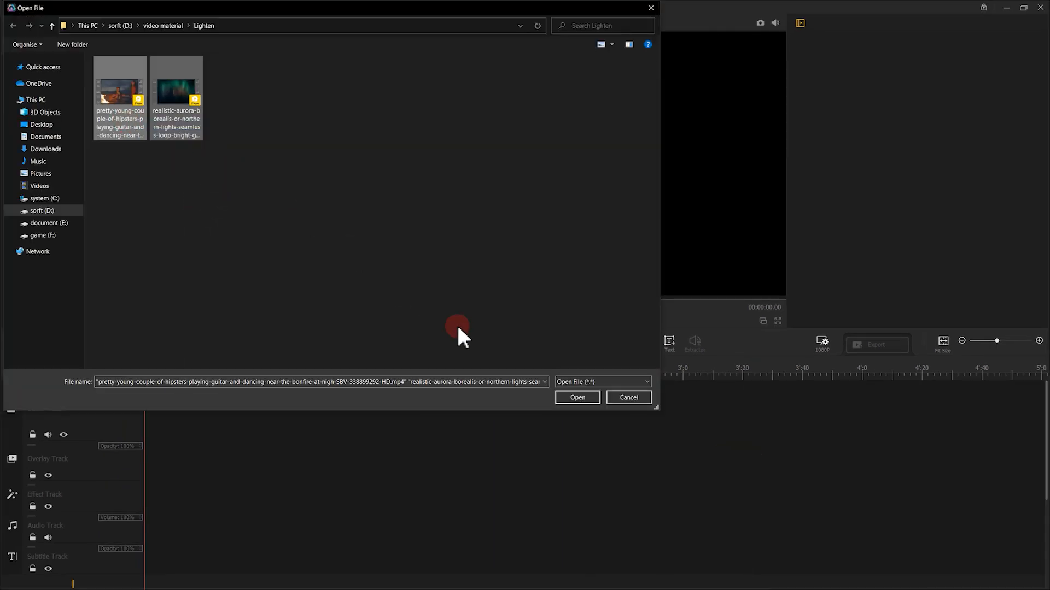
click(577, 398)
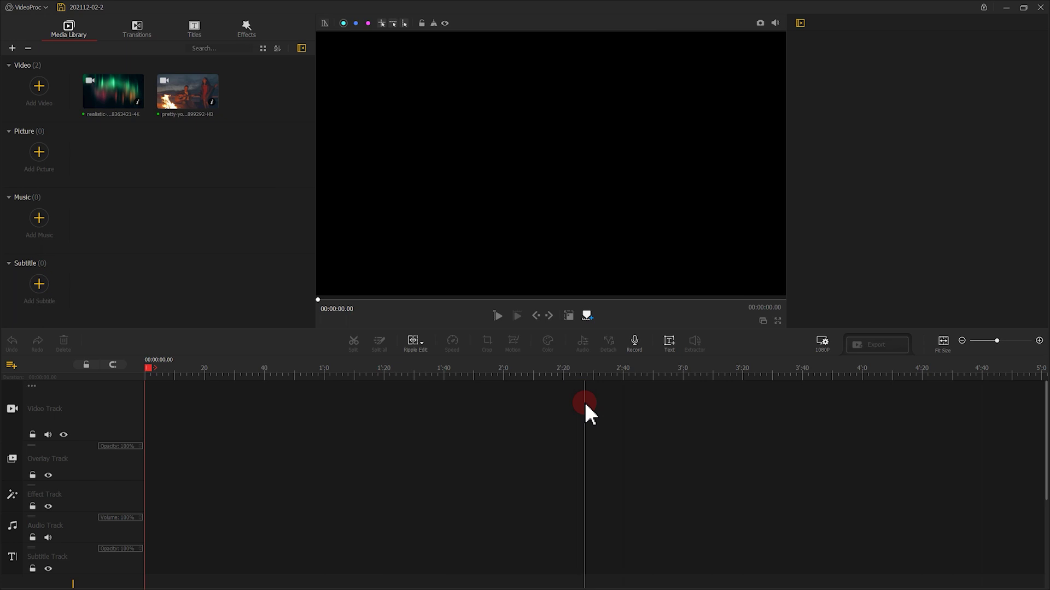
mouse_move(249, 209)
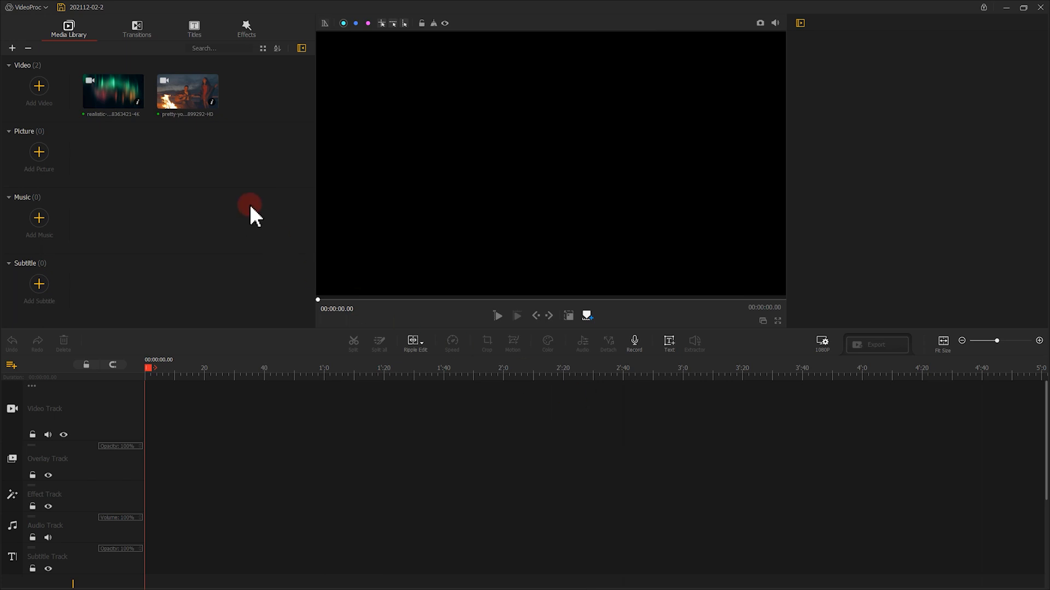
Drop the campfire couple clip from the media library onto the main video track
drag(187, 92, 180, 445)
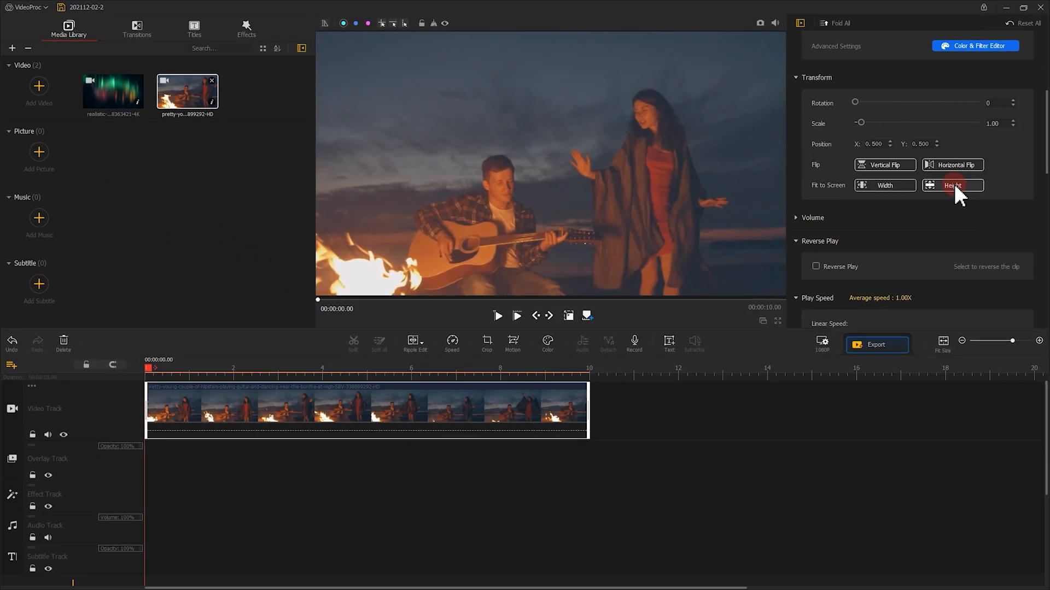
mouse_move(158, 98)
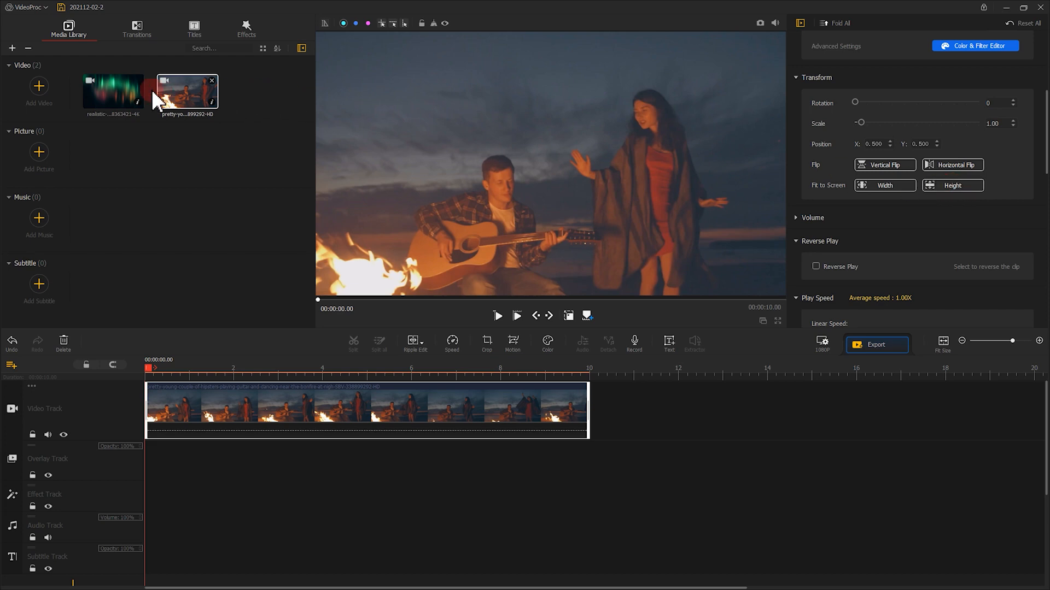
Put the northern lights clip on the overlay track and fit it to the frame's width and height
drag(113, 92, 155, 476)
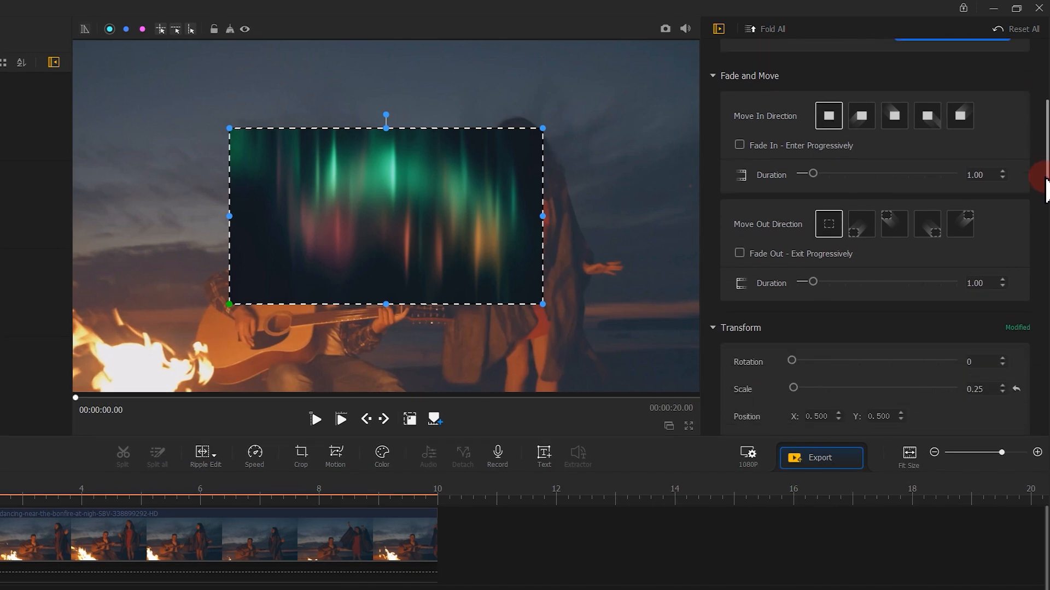
scroll(down, 3)
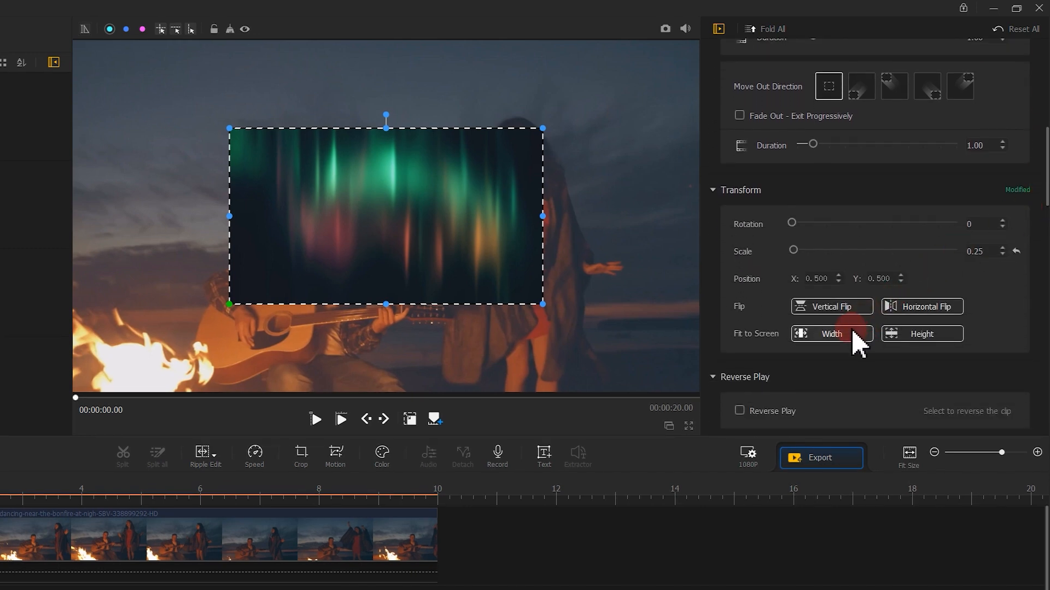
click(922, 334)
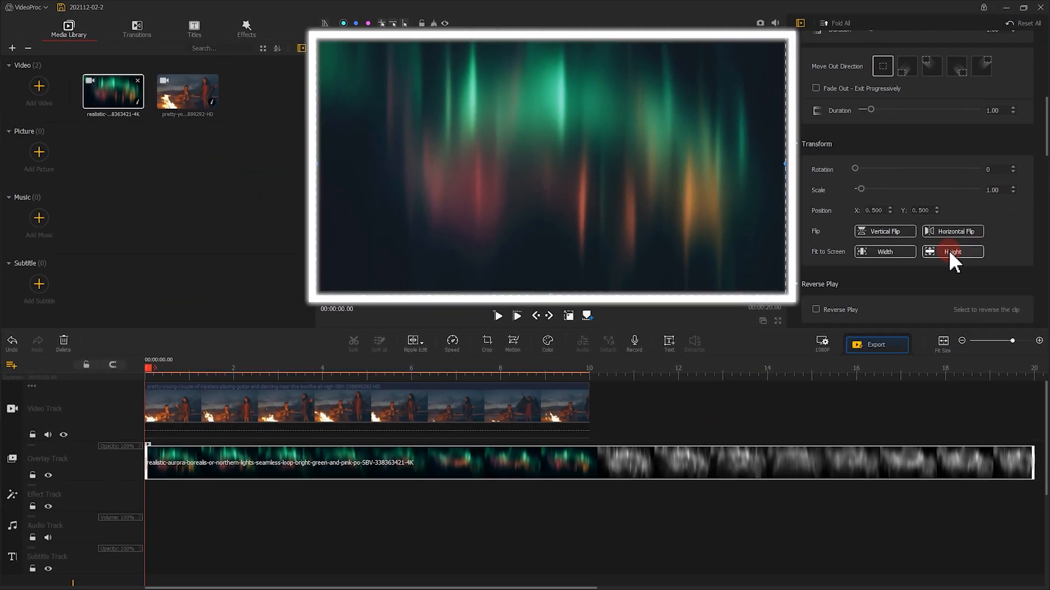
click(952, 251)
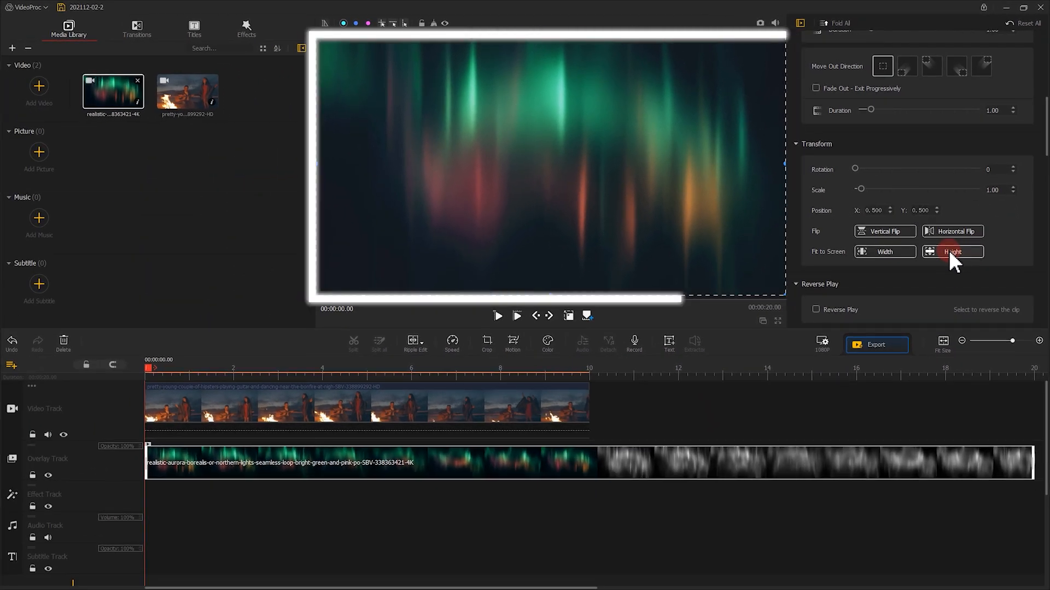
click(953, 251)
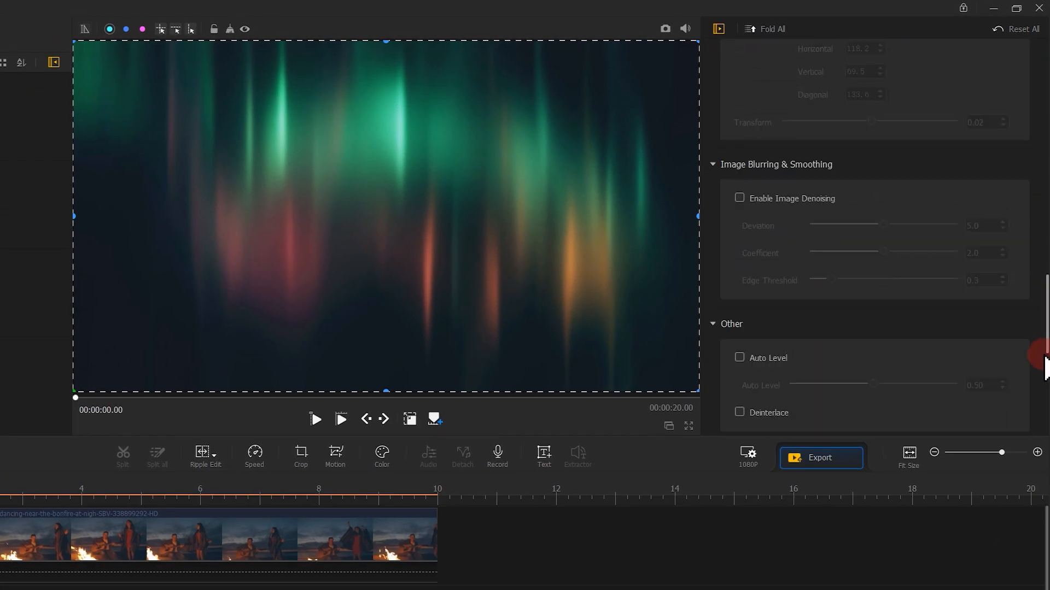
Set the overlay's compositing blend mode to Lighten and play the result in the preview
scroll(down, 3)
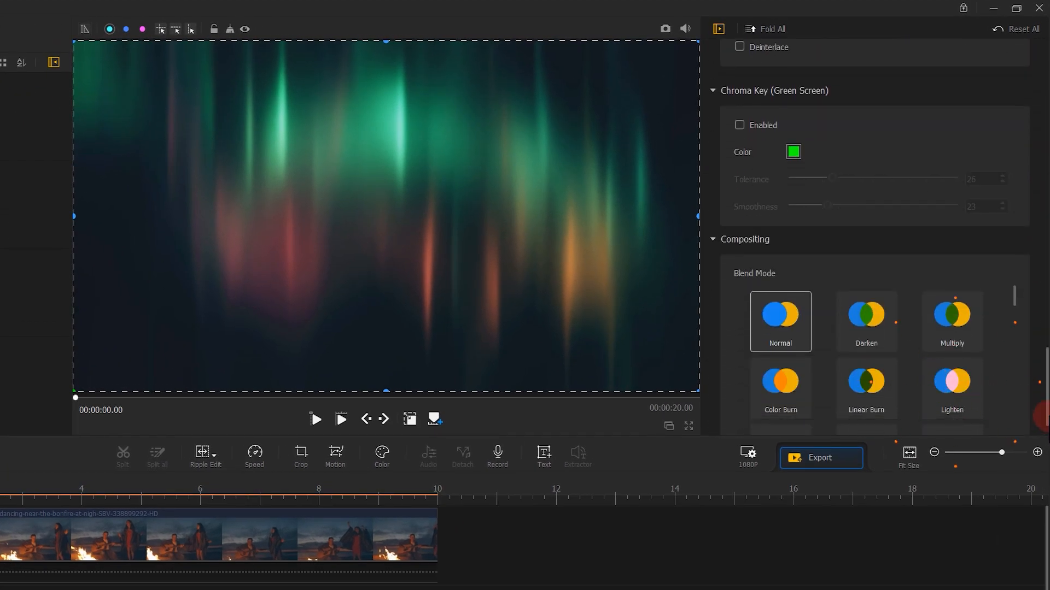
click(951, 389)
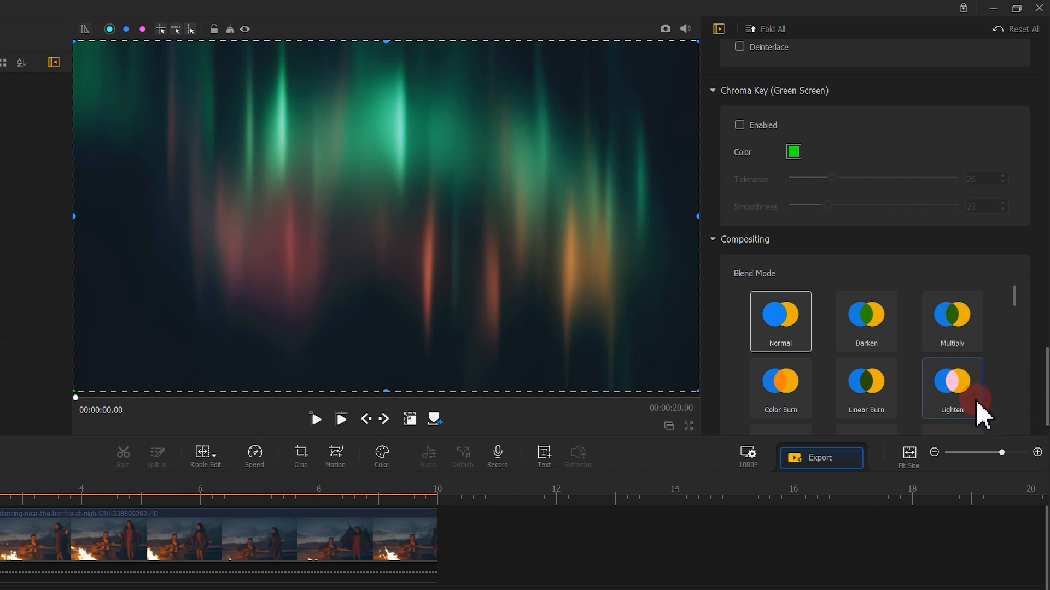
click(951, 388)
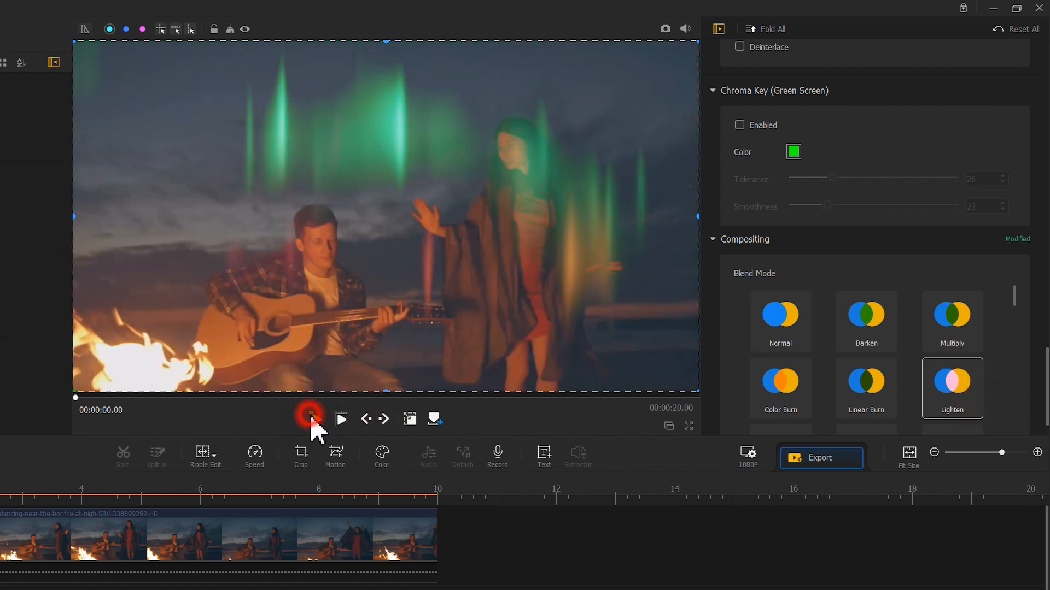
click(308, 417)
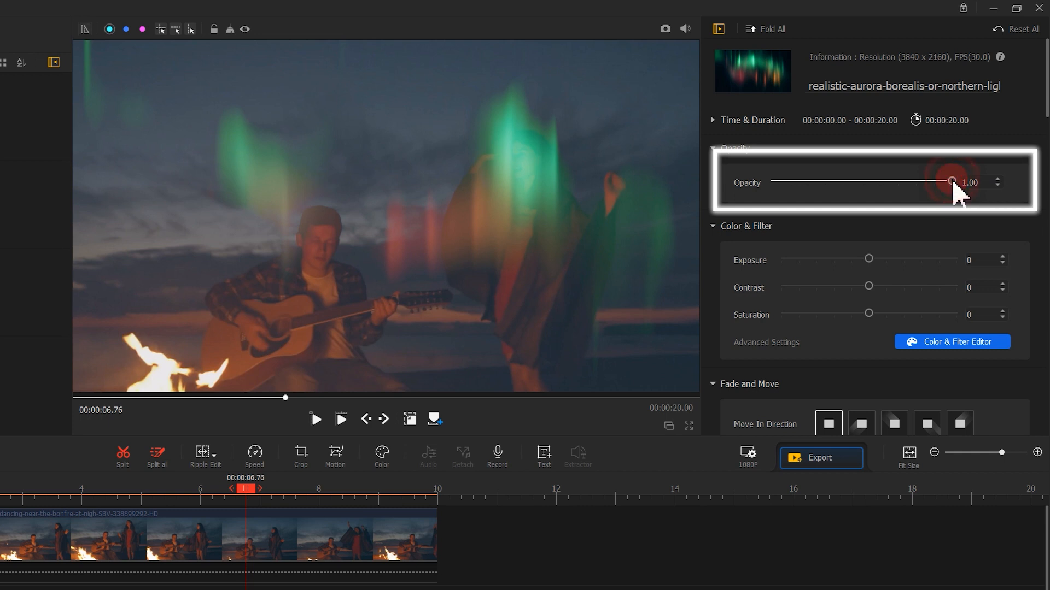
Lower the northern lights overlay's opacity to about 0.54
drag(950, 183, 895, 183)
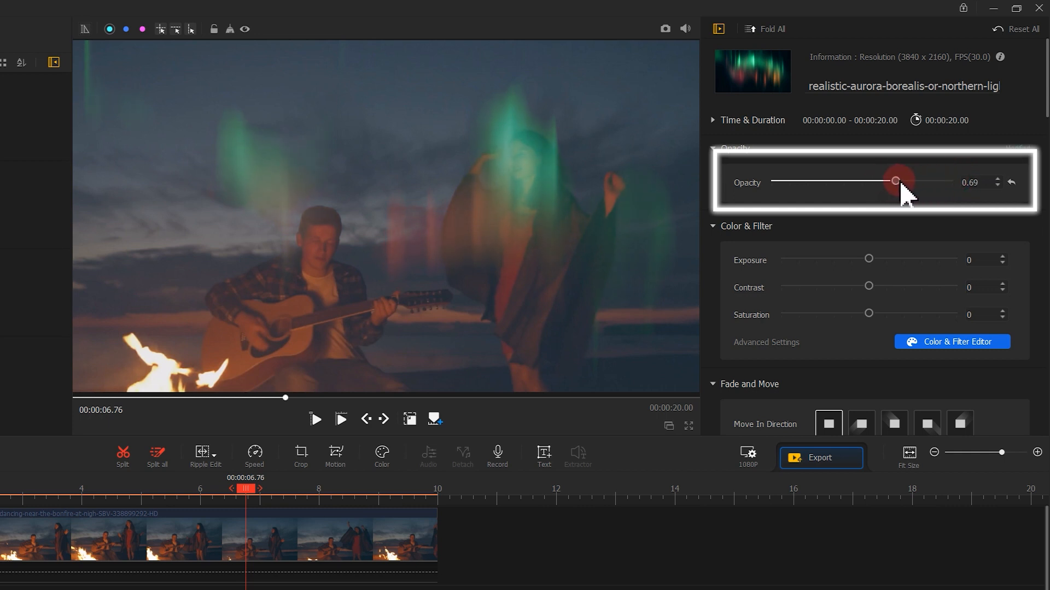
drag(897, 182, 874, 181)
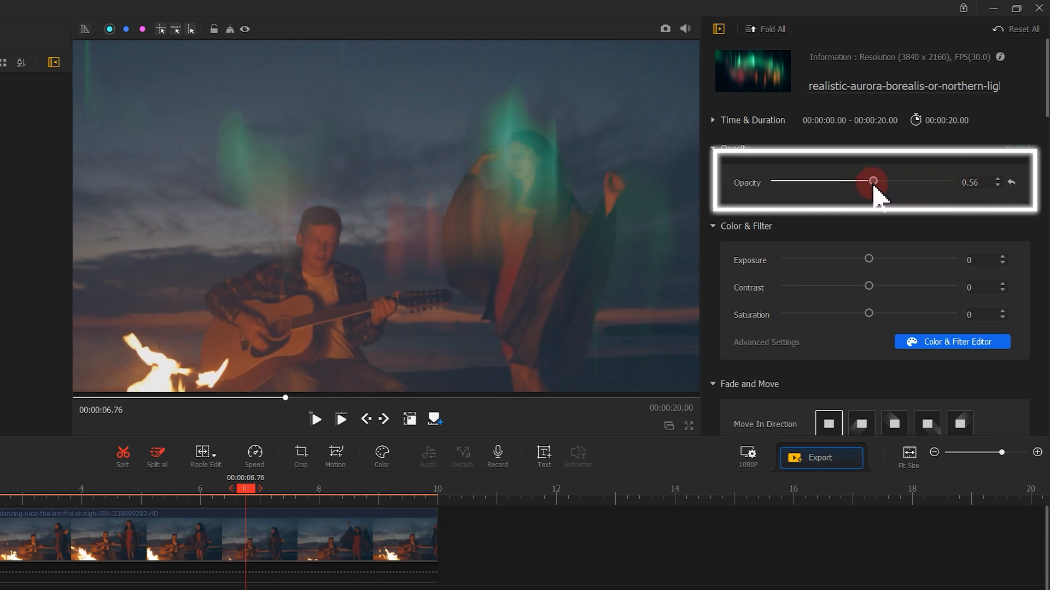
drag(873, 181, 869, 182)
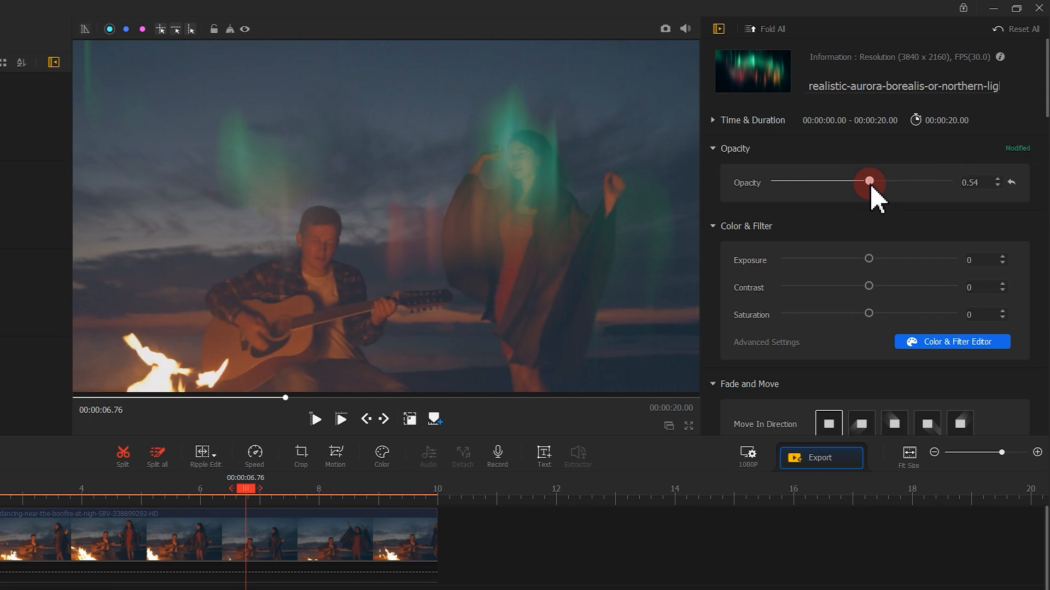
mouse_move(553, 203)
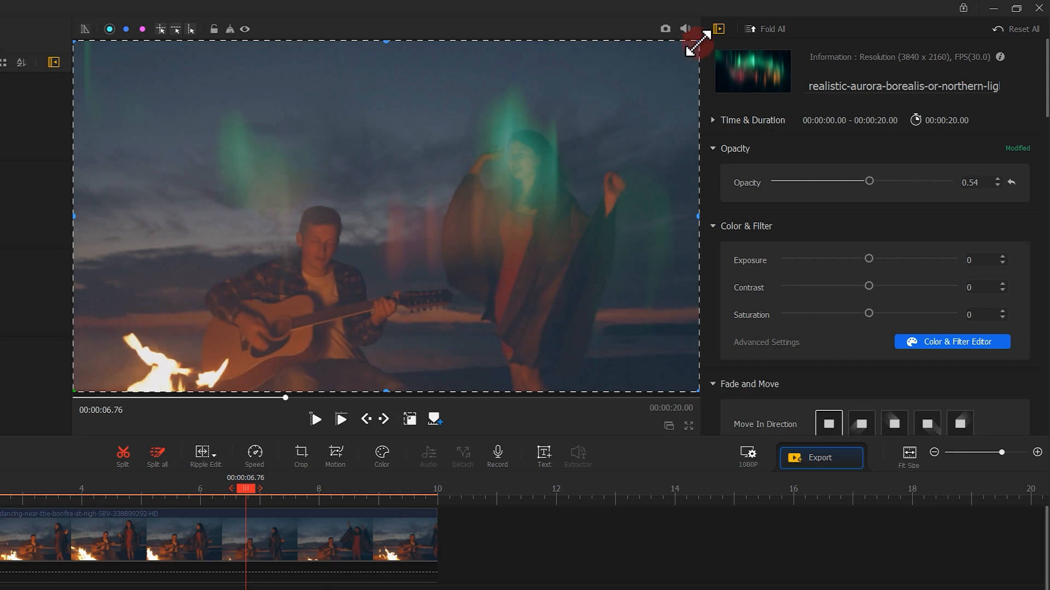
Resize the overlay with its preview handles into a full-width band over the upper sky, then play it
drag(696, 46, 591, 106)
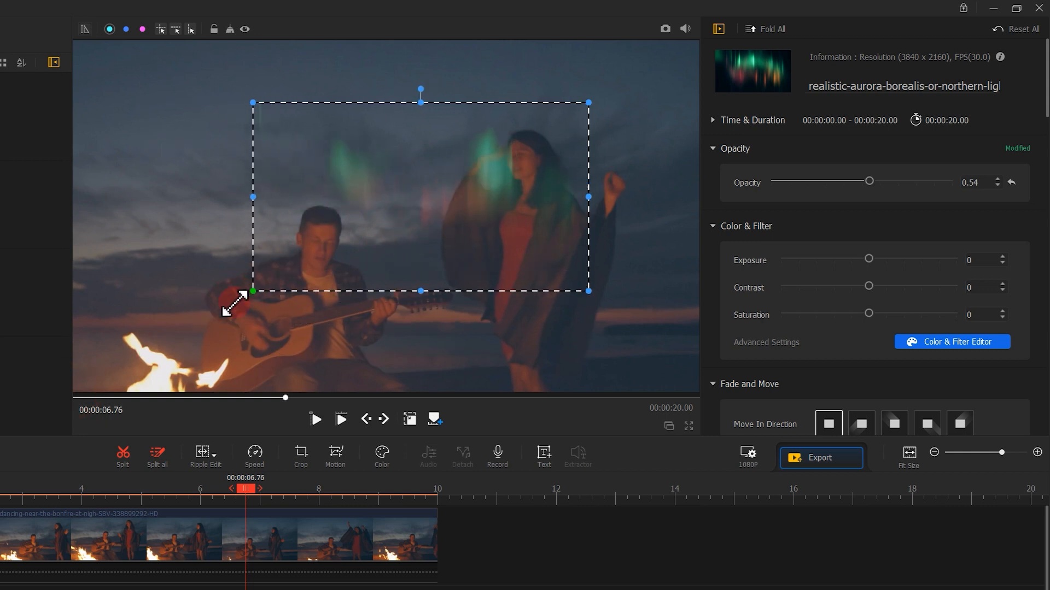
drag(252, 291, 153, 348)
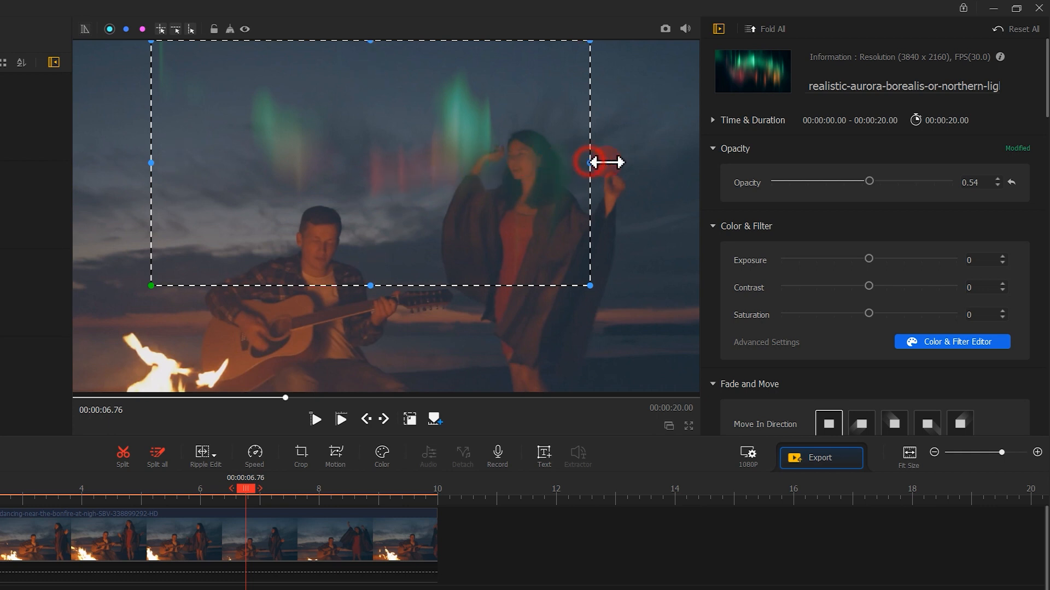
drag(591, 162, 699, 164)
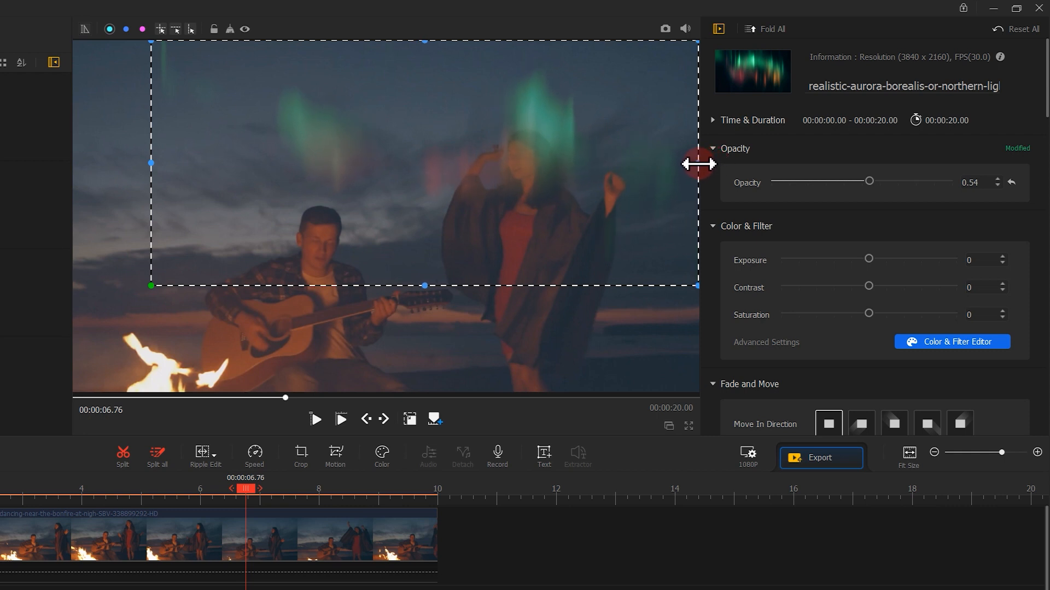
mouse_move(152, 163)
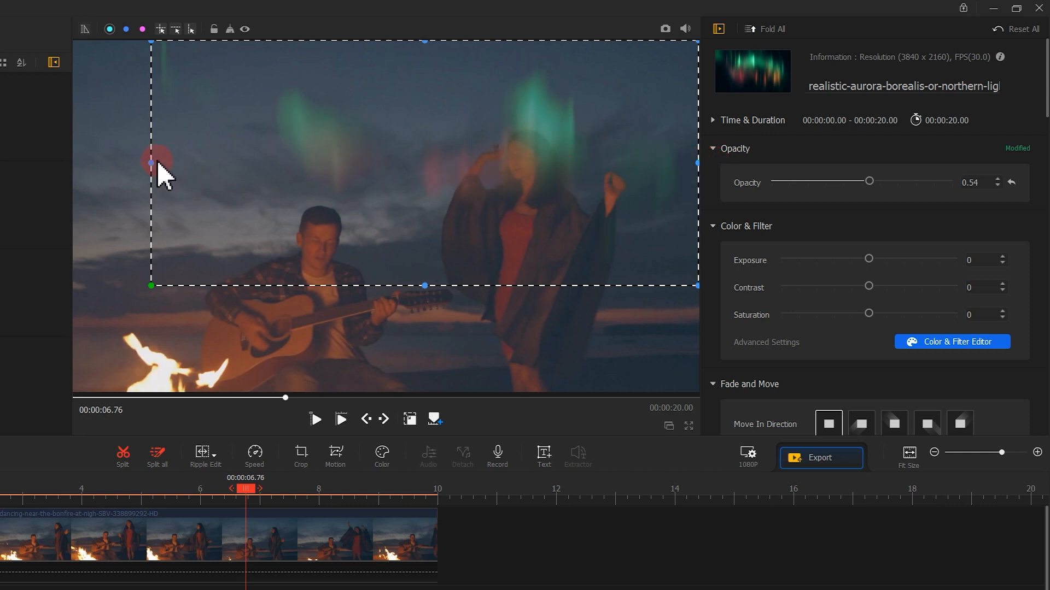
drag(158, 163, 281, 187)
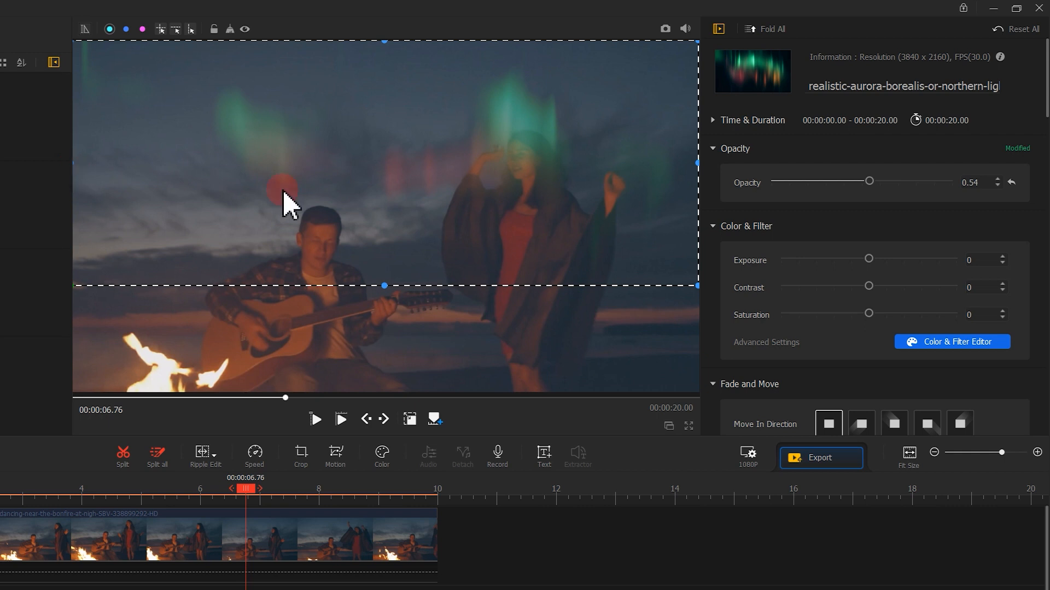
mouse_move(383, 240)
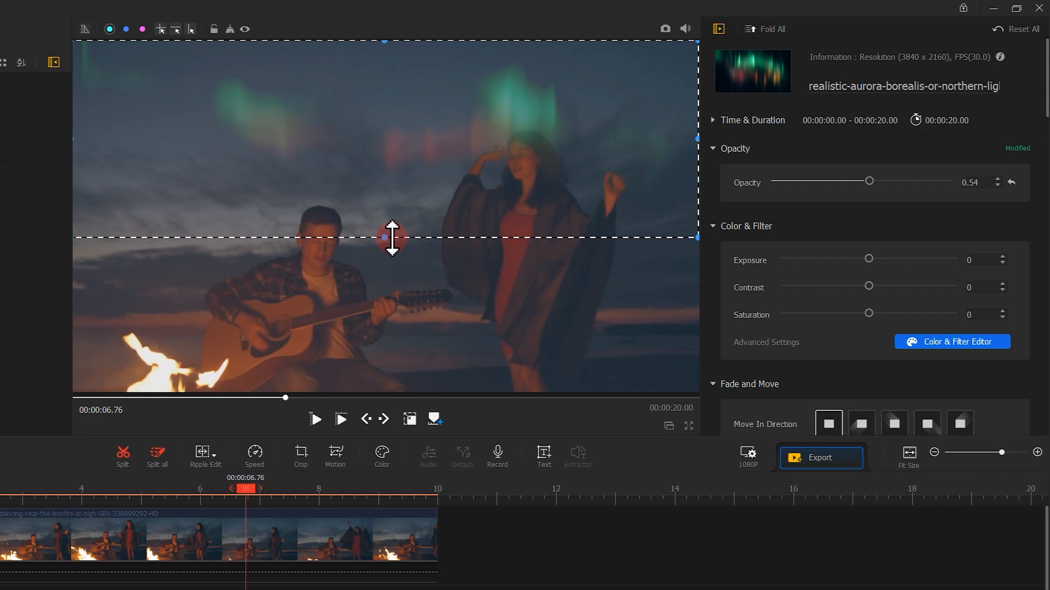
click(315, 420)
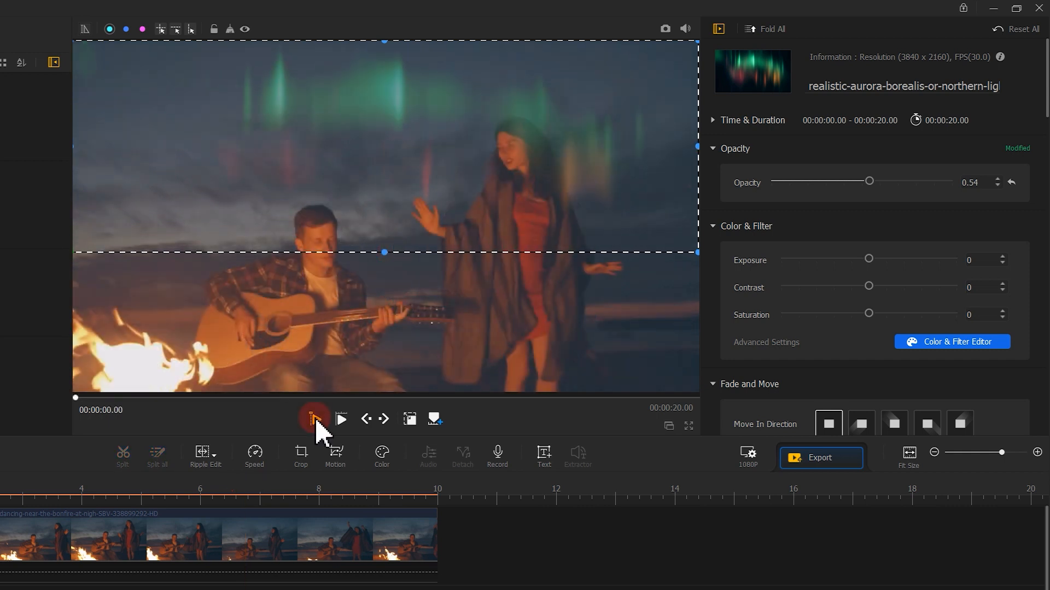
click(313, 419)
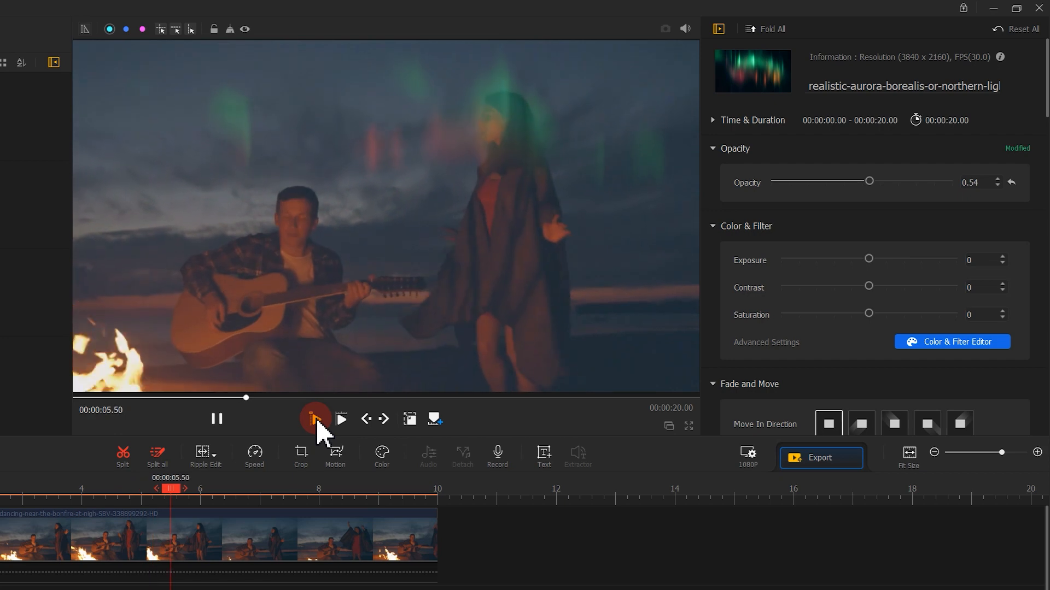
click(312, 420)
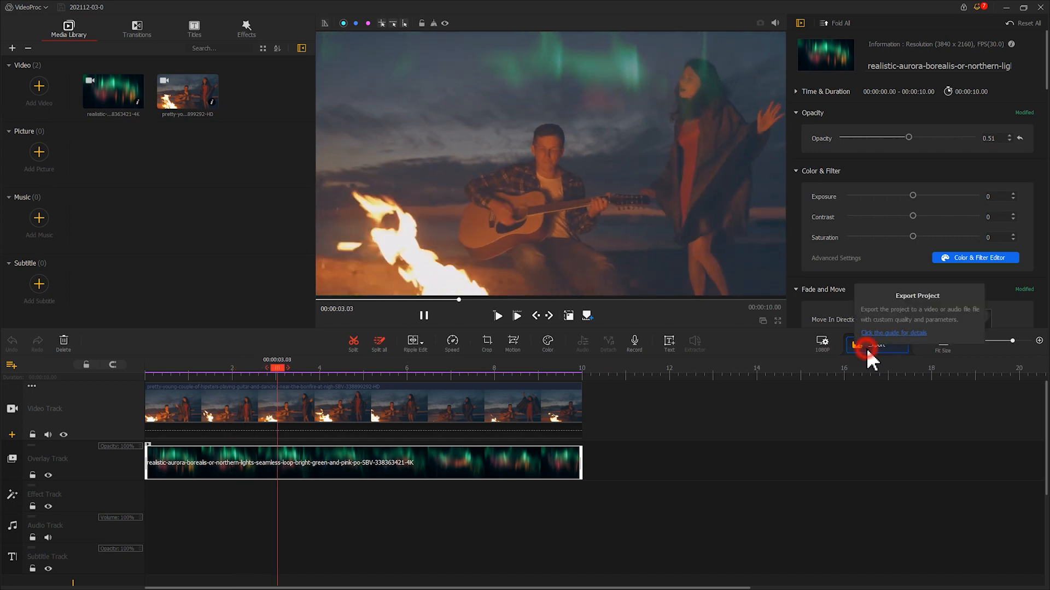
Export the project as an MP4 video with the default settings
click(876, 344)
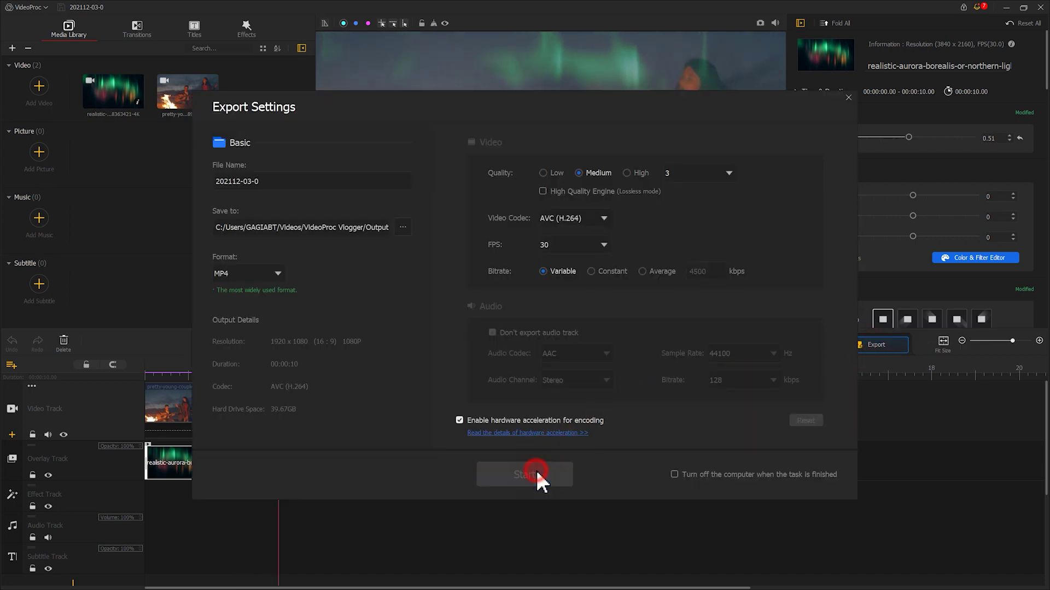
click(533, 472)
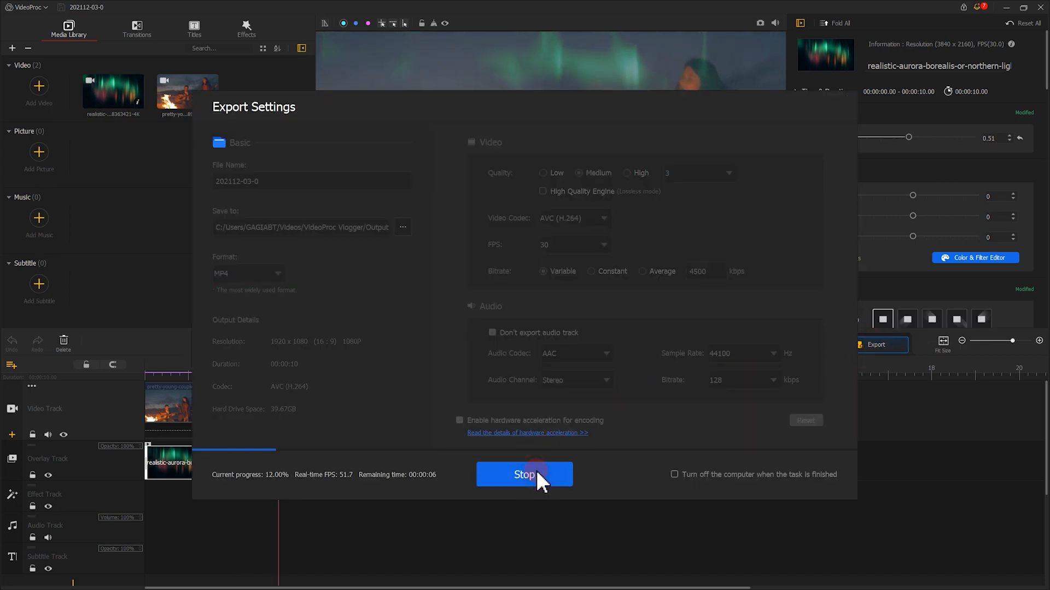